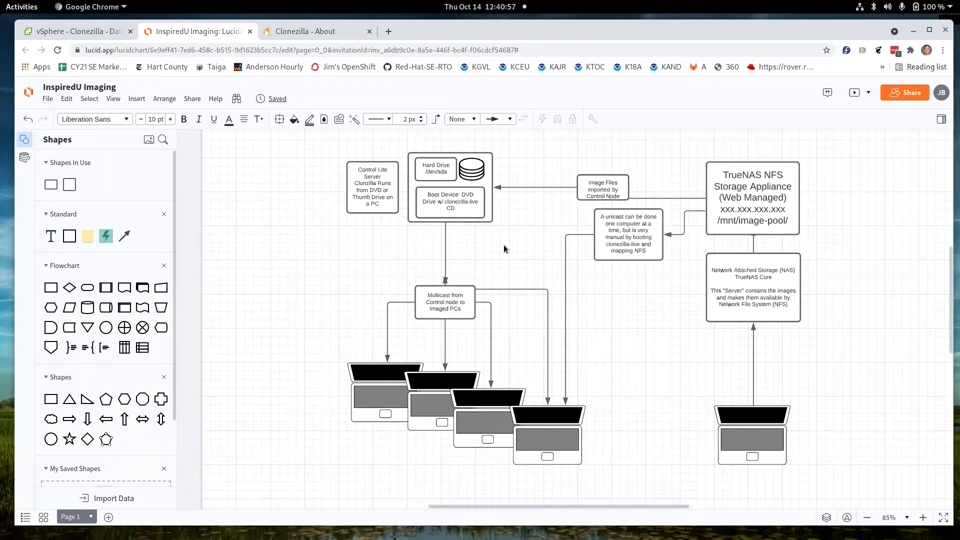
mouse_move(516, 304)
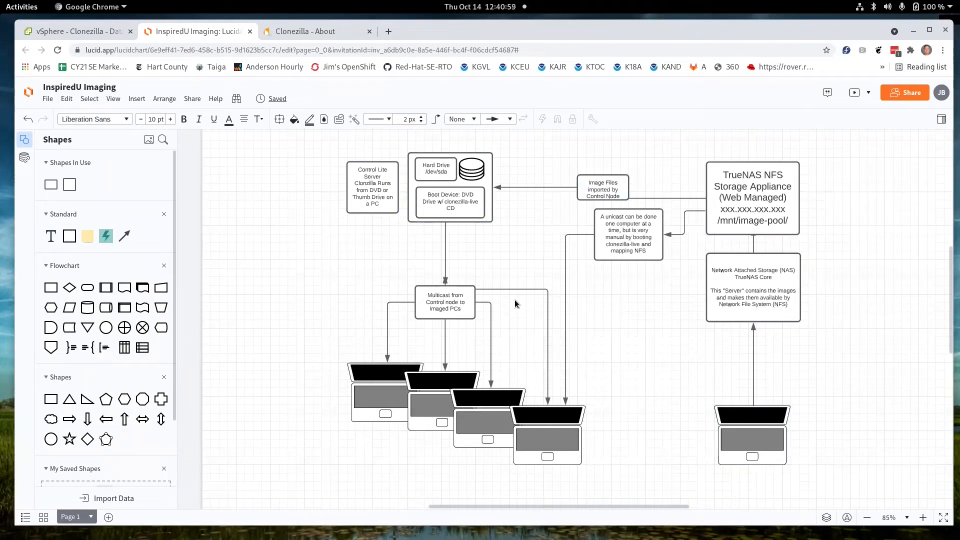
Step: Review the hard drive and control server shapes on the Lucidchart diagram, then switch to the vSphere Client
click(436, 169)
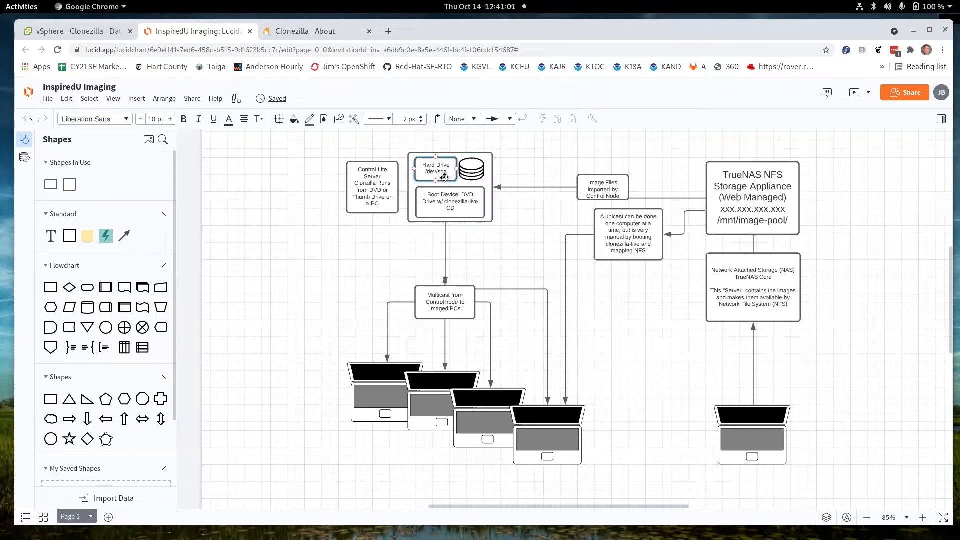
click(372, 186)
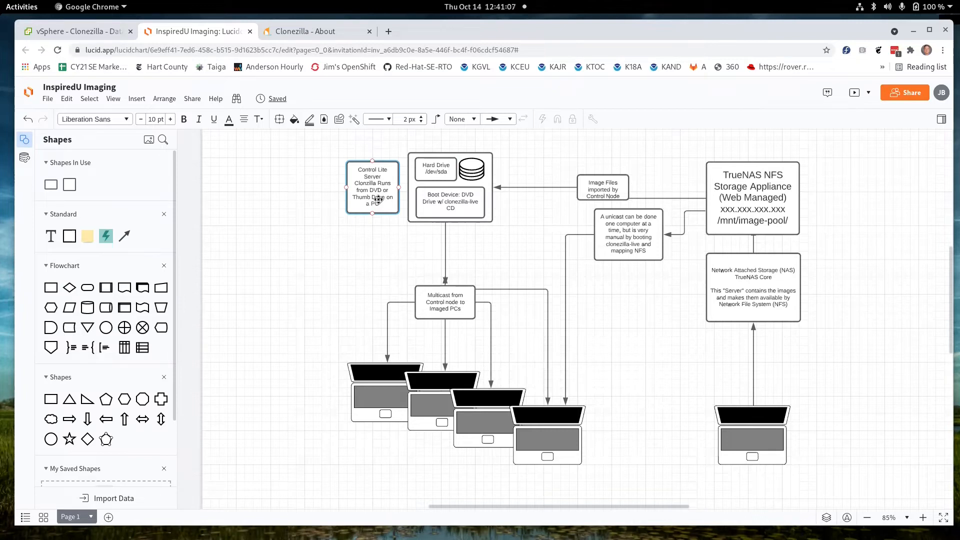
click(445, 346)
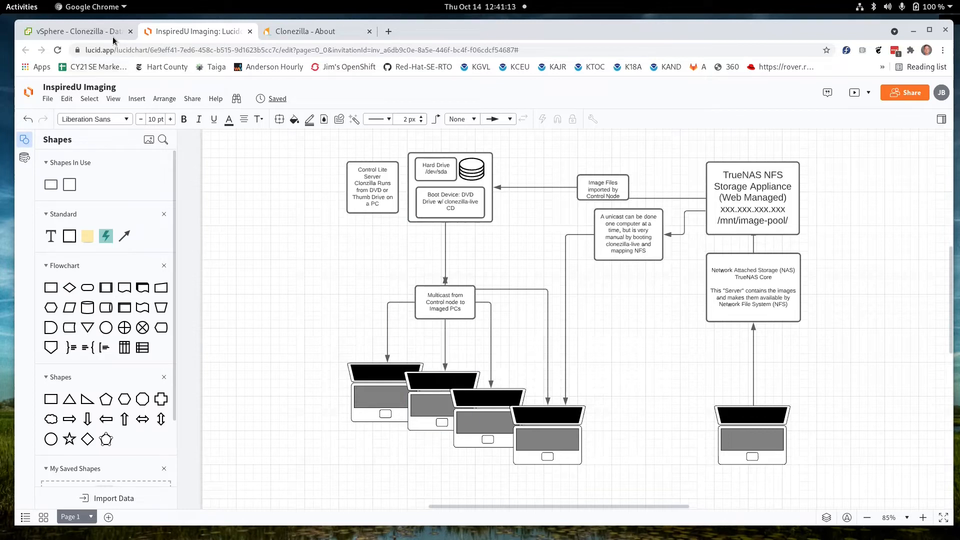
click(74, 31)
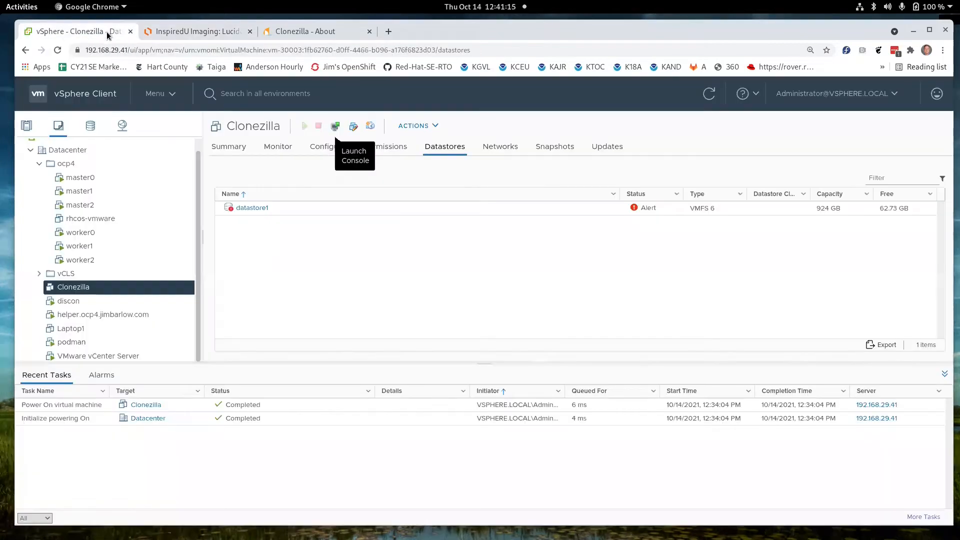
mouse_move(319, 144)
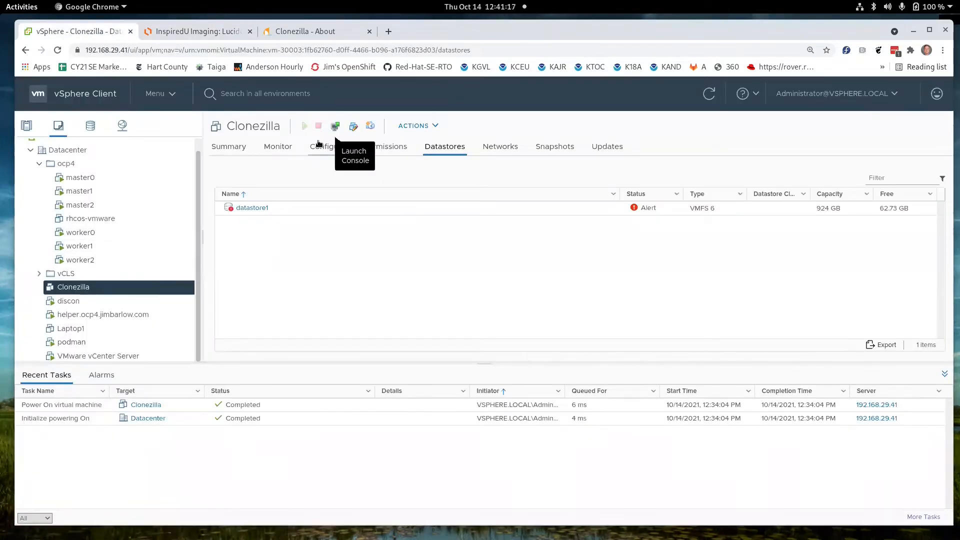
mouse_move(129, 287)
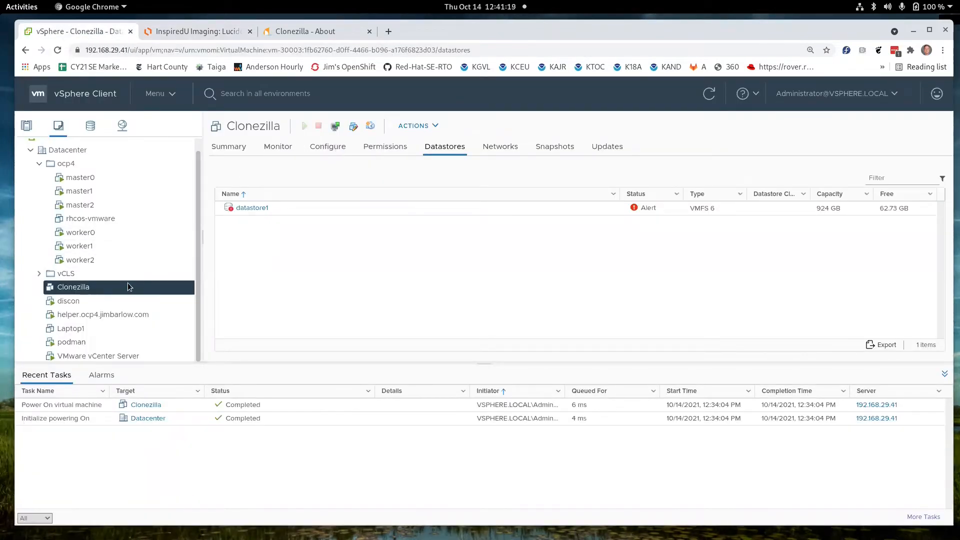
Step: Power on the Clonezilla VM and launch its web console showing the boot menu
right_click(72, 286)
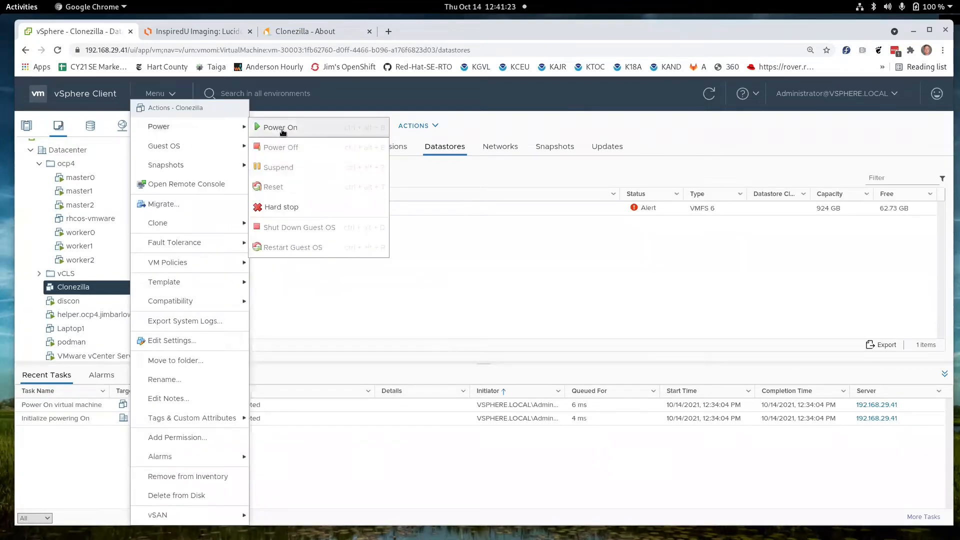
click(280, 127)
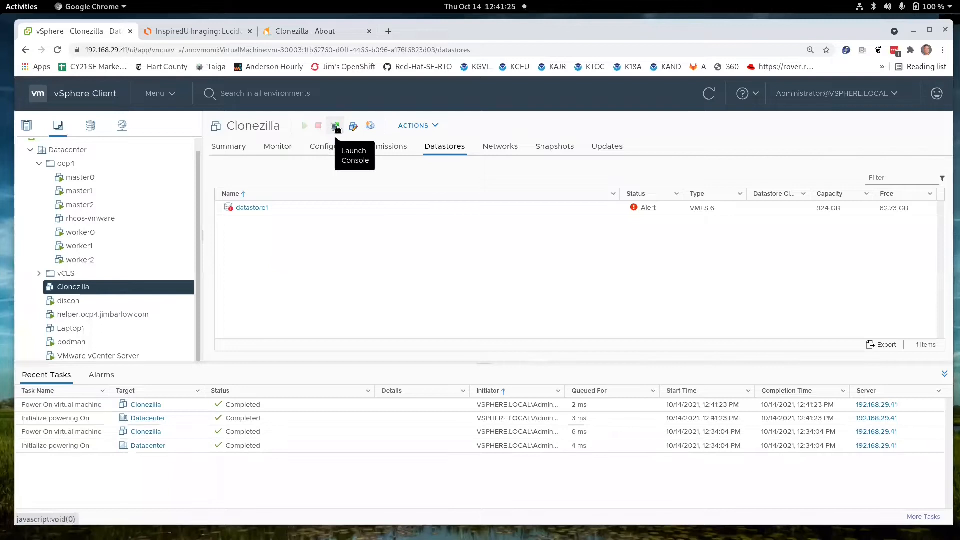
click(336, 126)
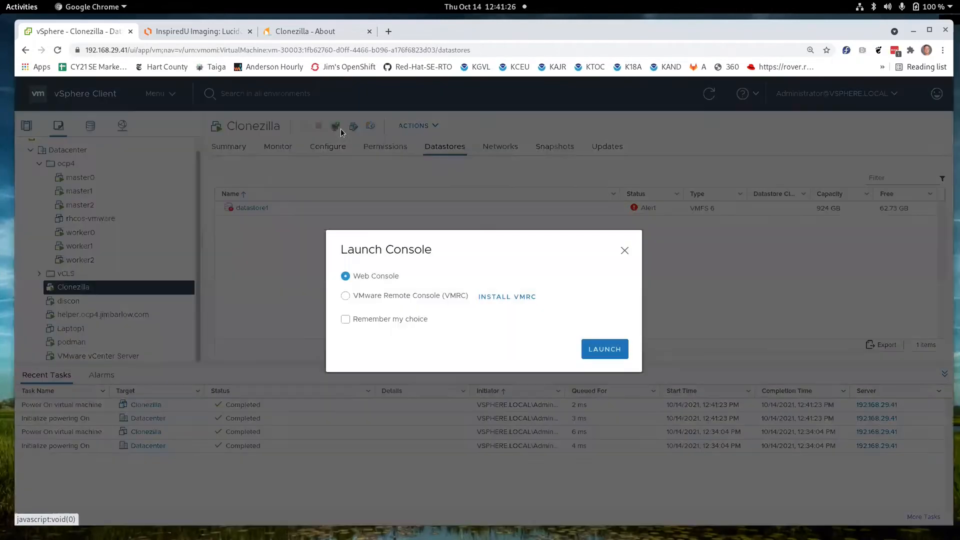
click(604, 349)
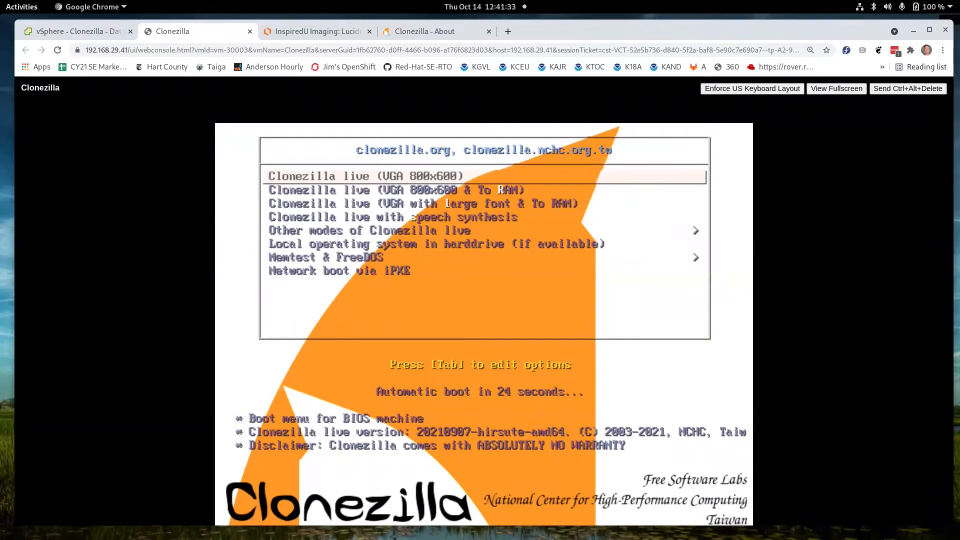
Step: Boot the default Clonezilla live entry through to the cloning mode selection screen
key(Down)
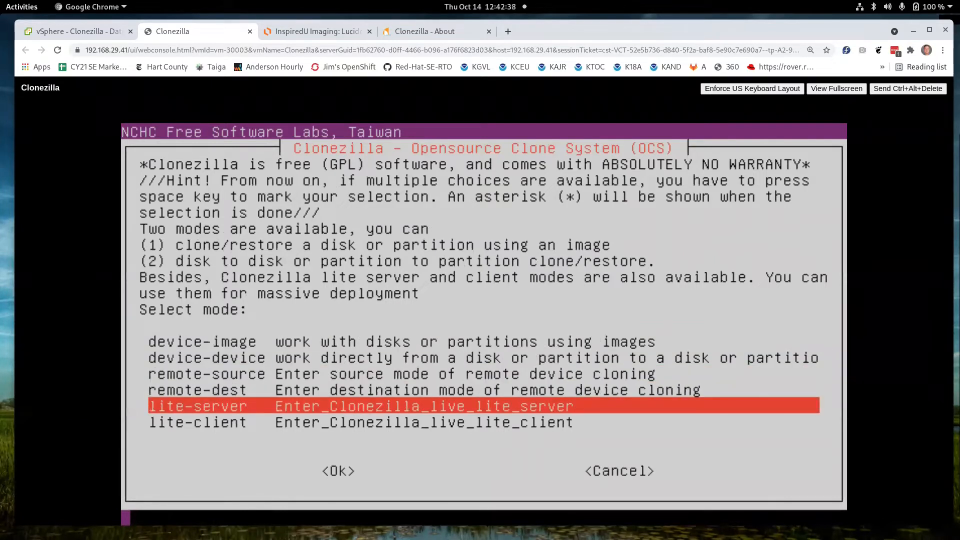
Step: Start the lite server with netboot clients and auto-detect for the DHCP service
click(338, 471)
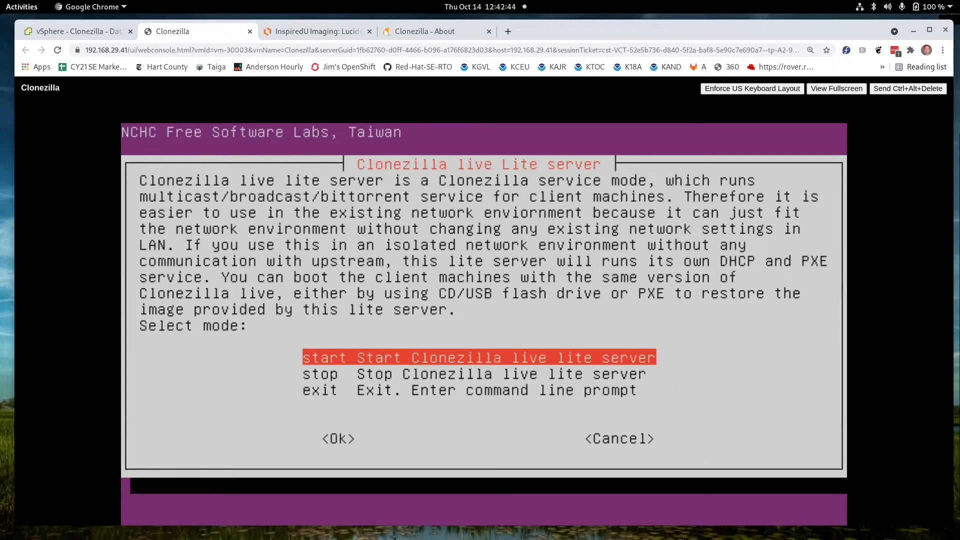
click(338, 439)
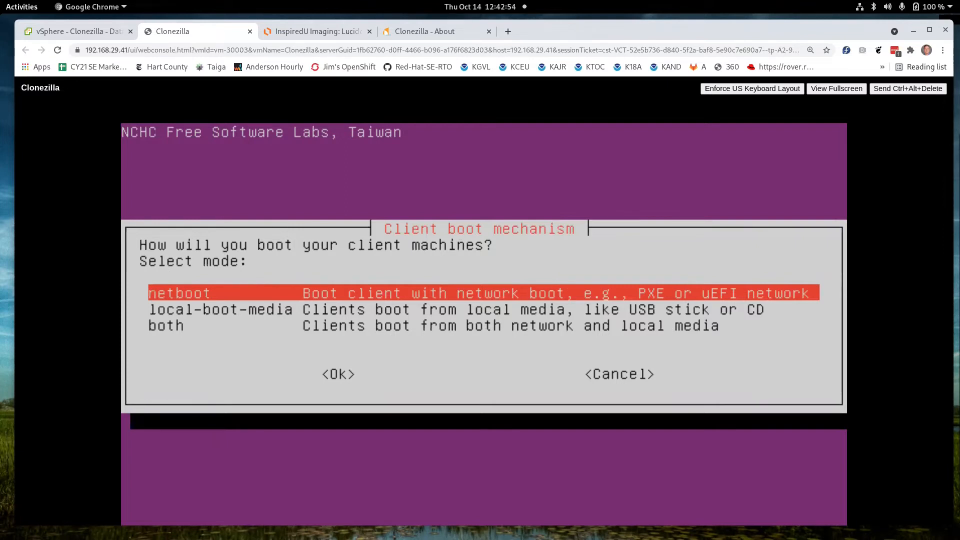
click(338, 375)
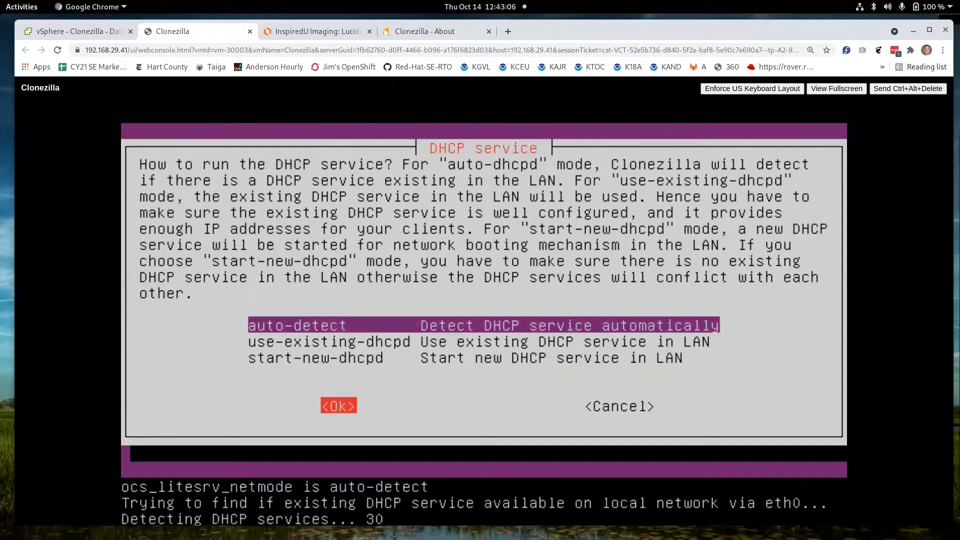
Step: Confirm DHCP auto-detection and choose enter_shell to reach a root command prompt
click(339, 406)
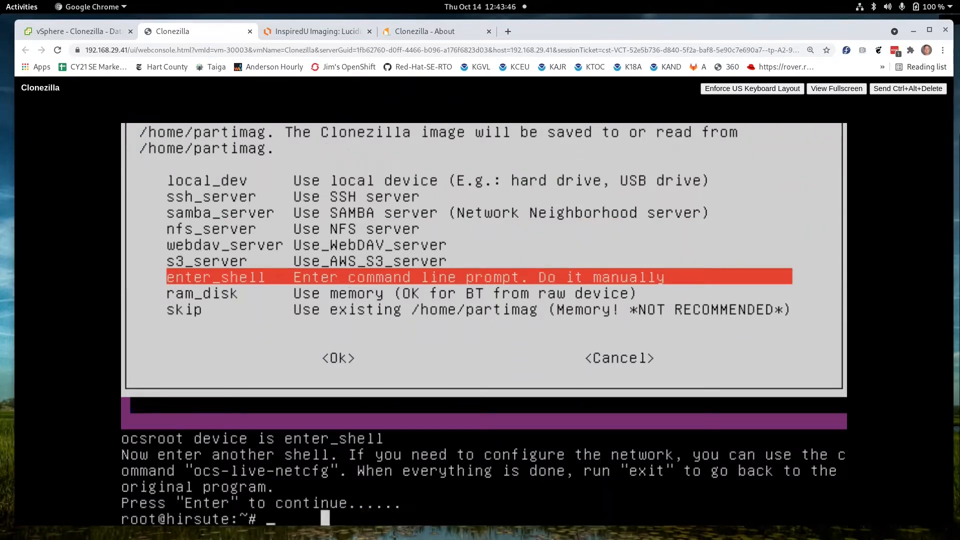
Step: Mount /dev/sda1 as XFS at /home/partimag with 'mount -t xfs /dev/sda1 /home/partimag'
text(mount -t)
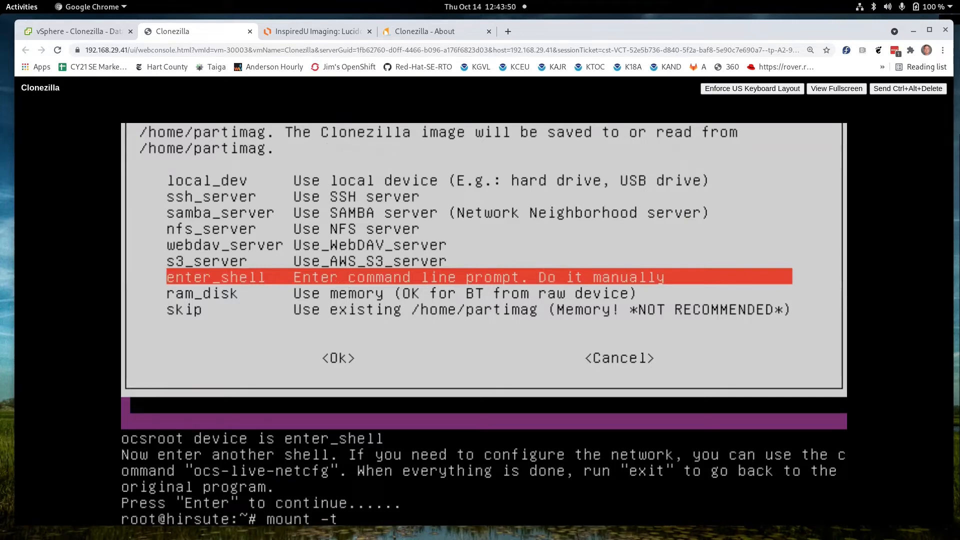
text(xfs /de)
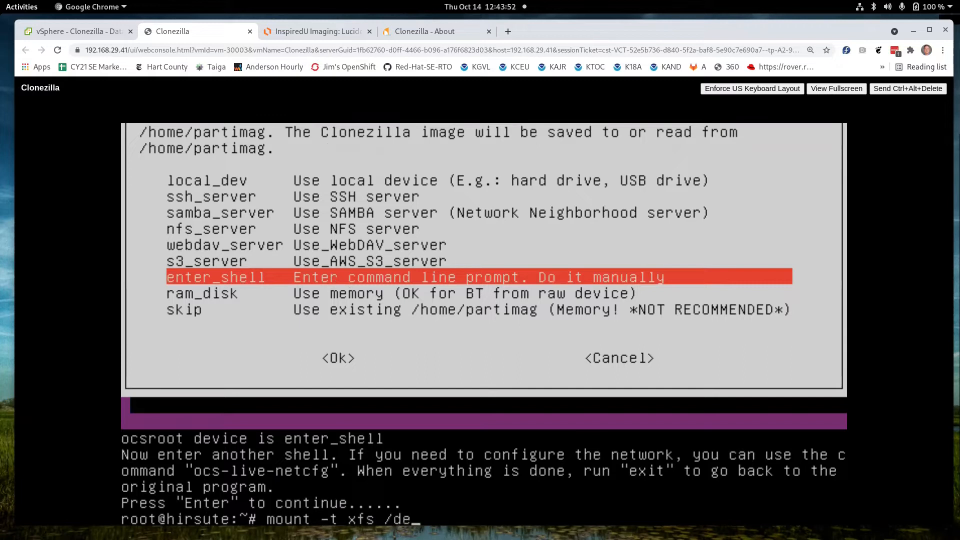
text(v/sda1)
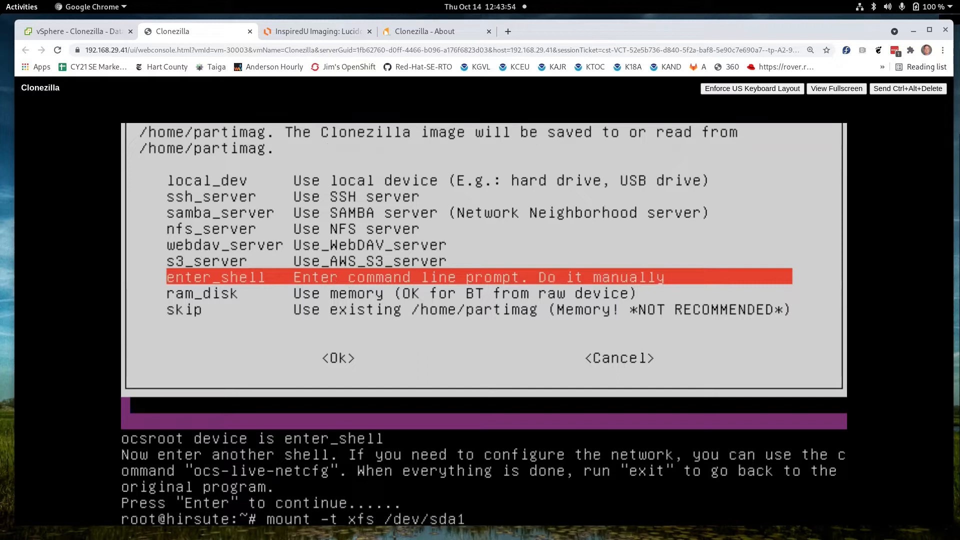
text(/h)
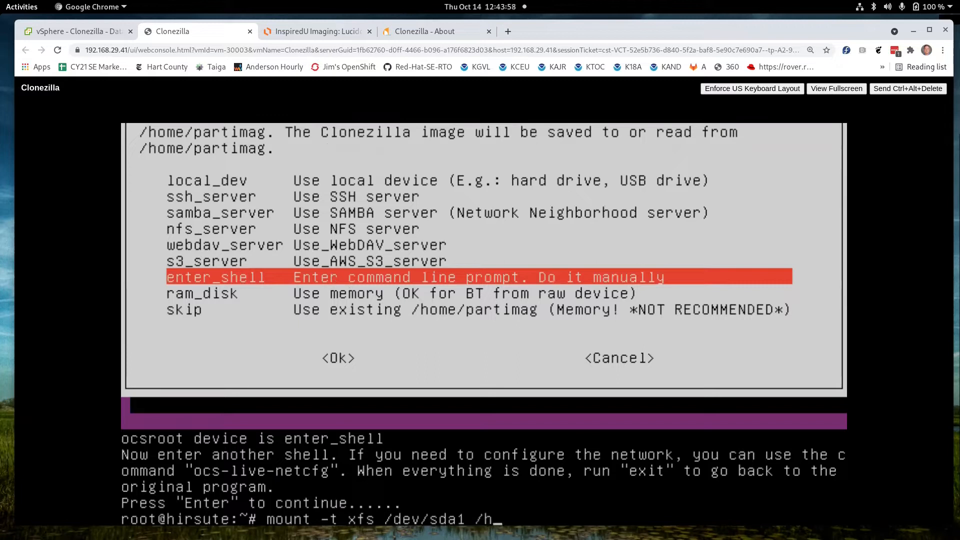
text(ome/pa)
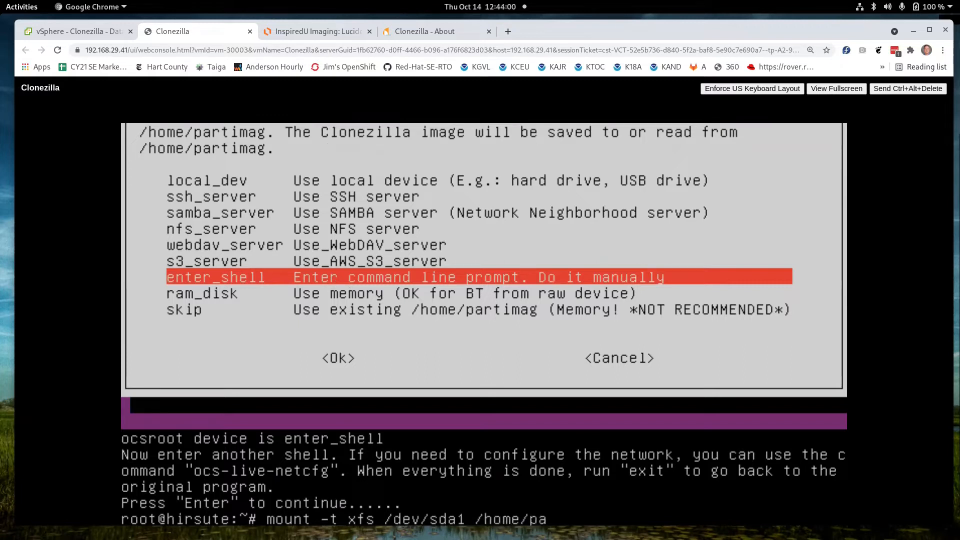
text(rtimag)
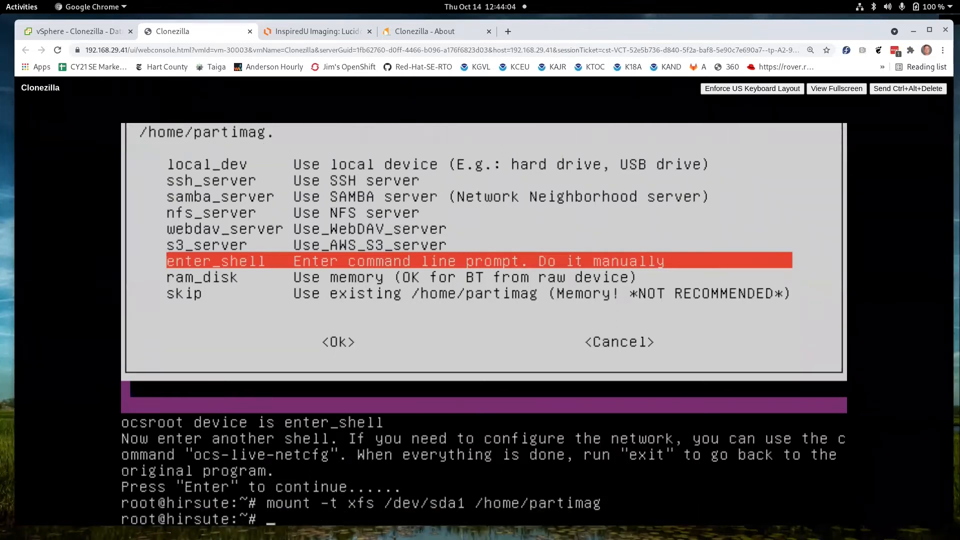
Step: List the saved images in /home/partimag, then exit the shell back to the wizard
text(ls /home/partimag/)
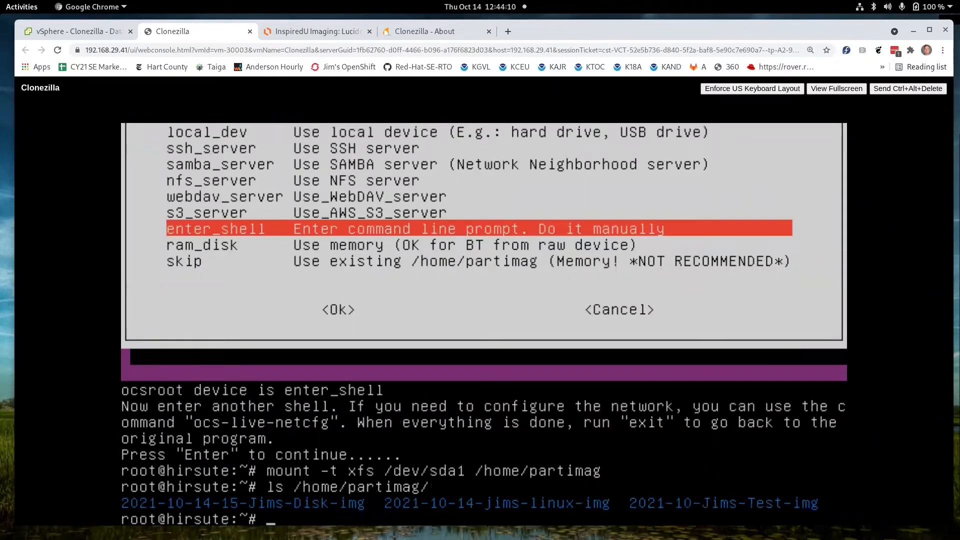
text(exit)
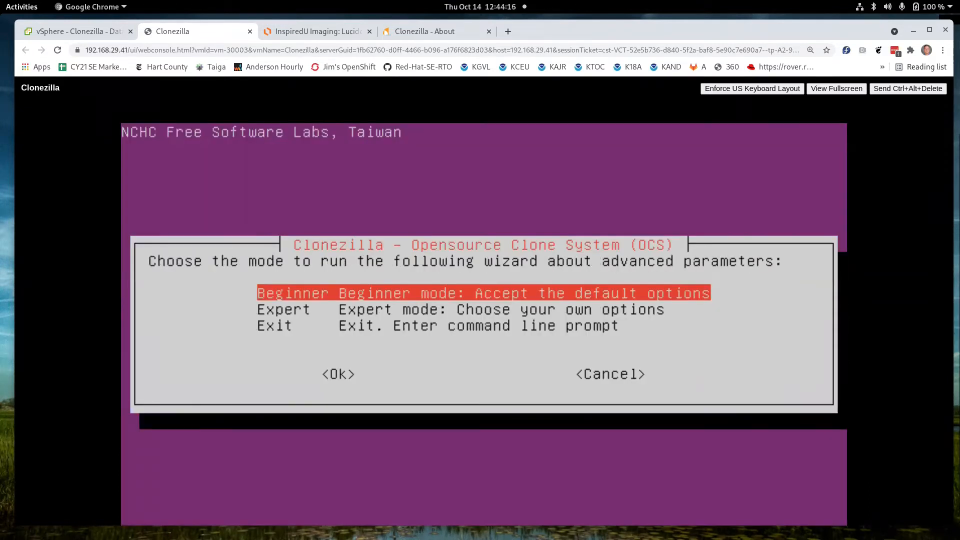
Step: Accept Beginner mode, from-image deployment and restoredisk to restore entire client disks
click(337, 374)
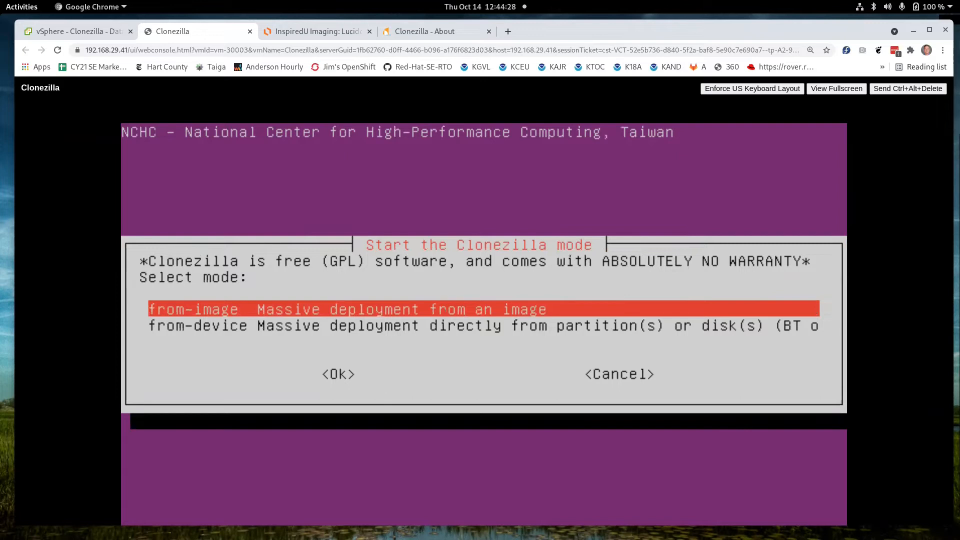
click(338, 374)
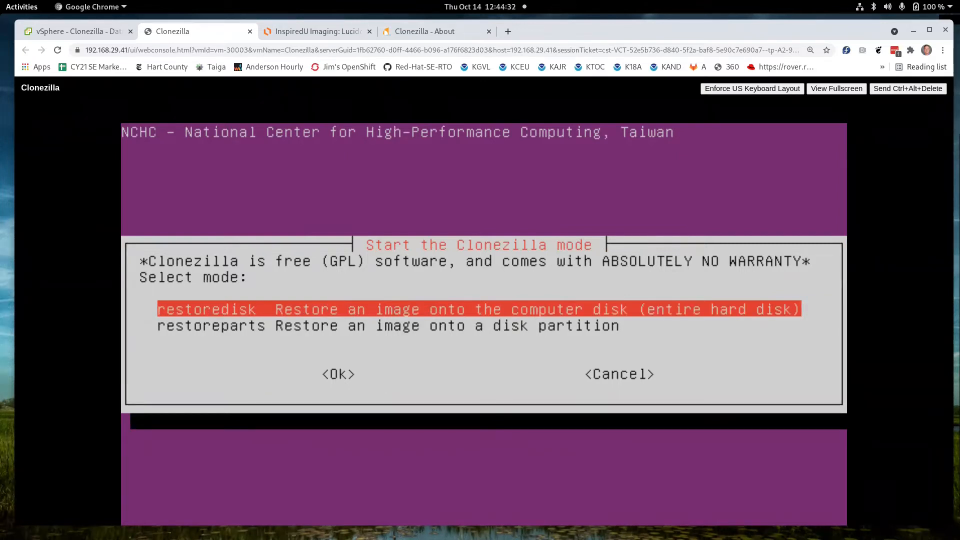
click(339, 374)
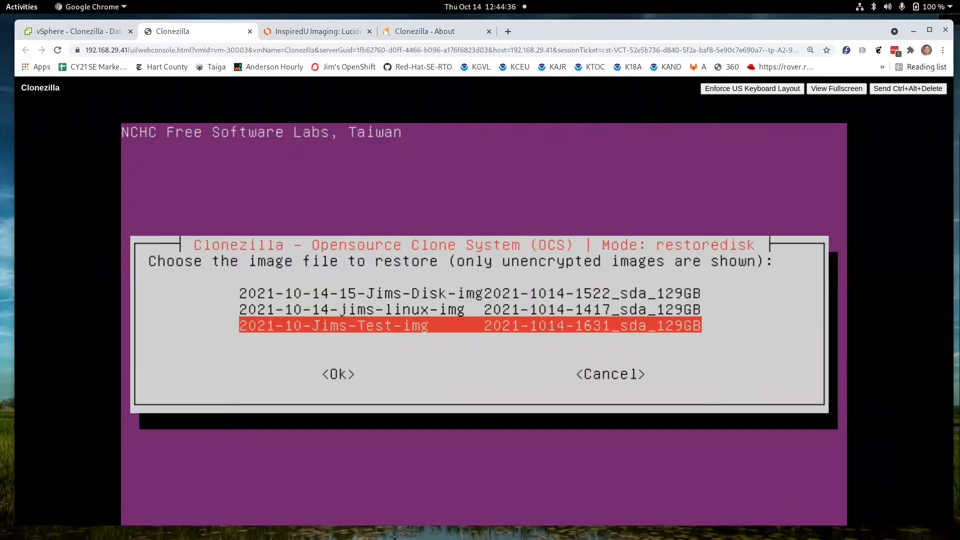
Step: Select 2021-10-Jims-Test-img as the saved image to restore
key(Up)
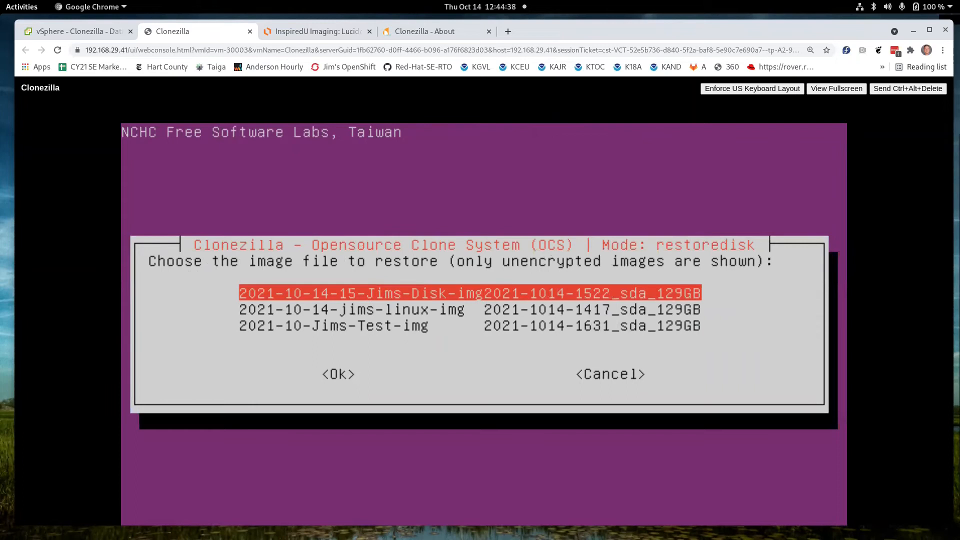
click(338, 374)
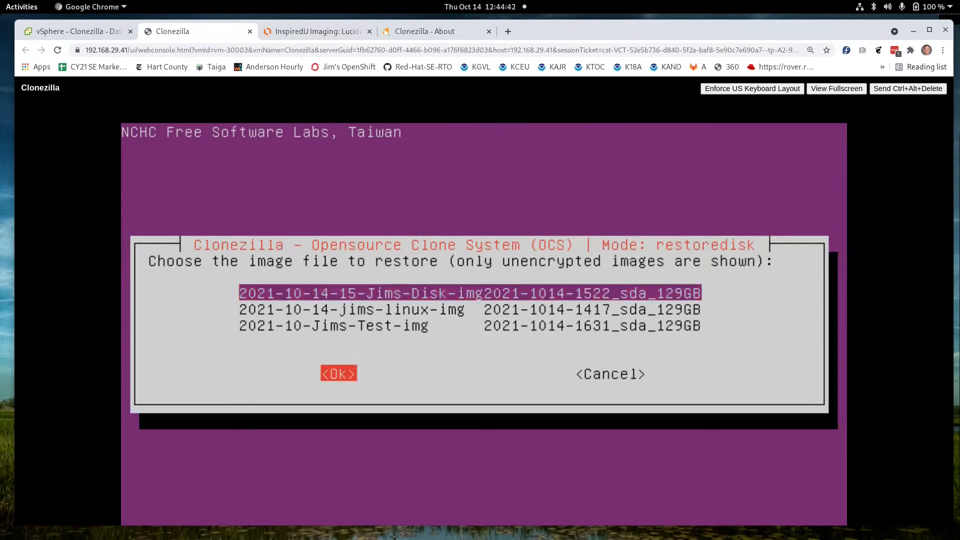
key(Tab)
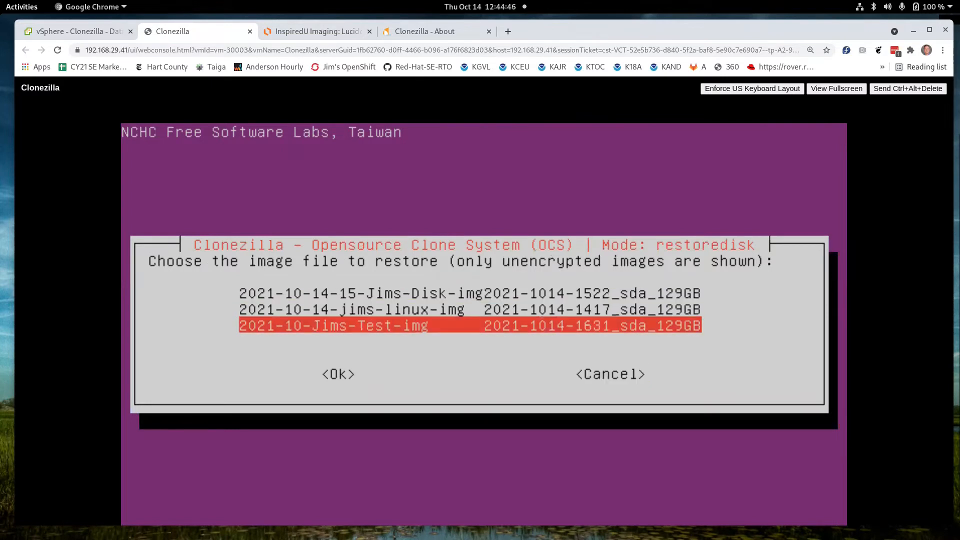
click(338, 374)
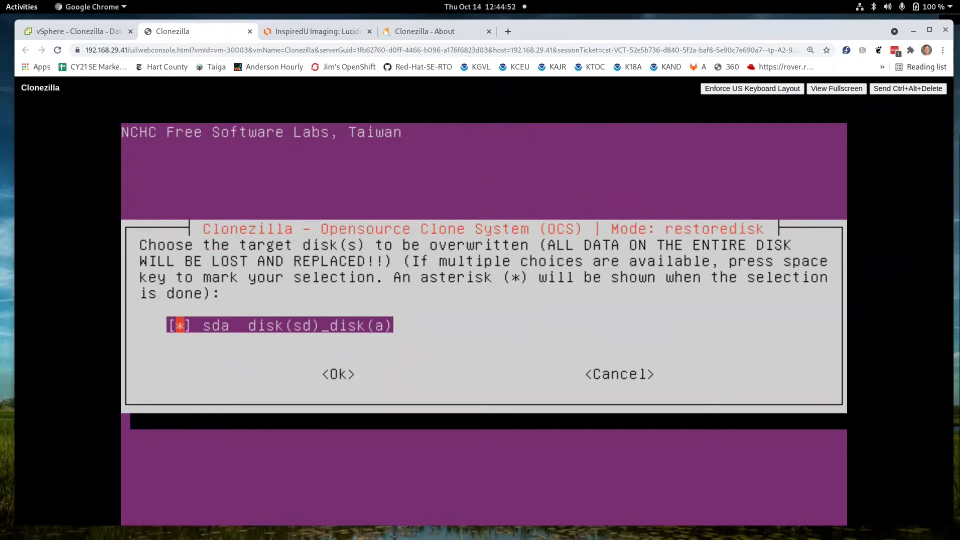
Step: Target disk sda, keep the image check, and set clients to '-p reboot' after cloning
click(338, 374)
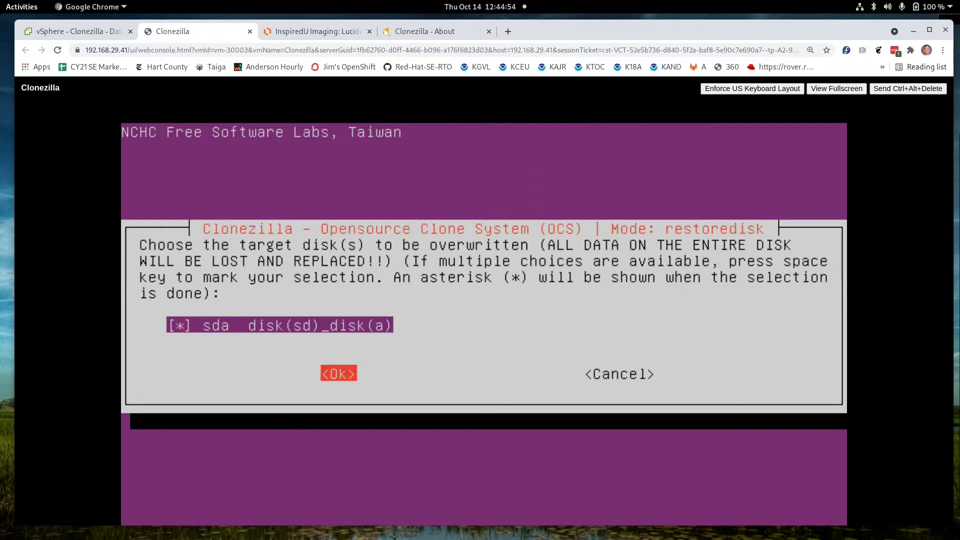
click(337, 374)
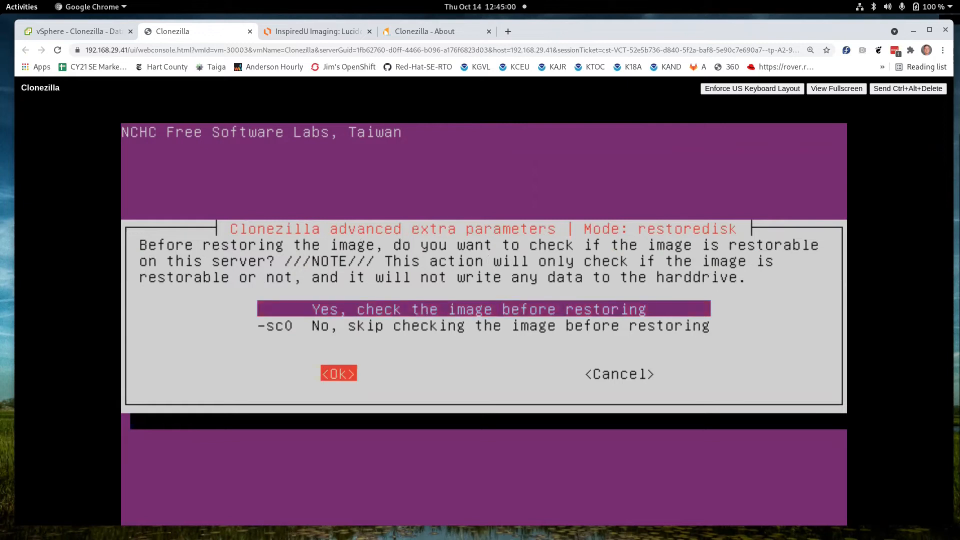
click(339, 374)
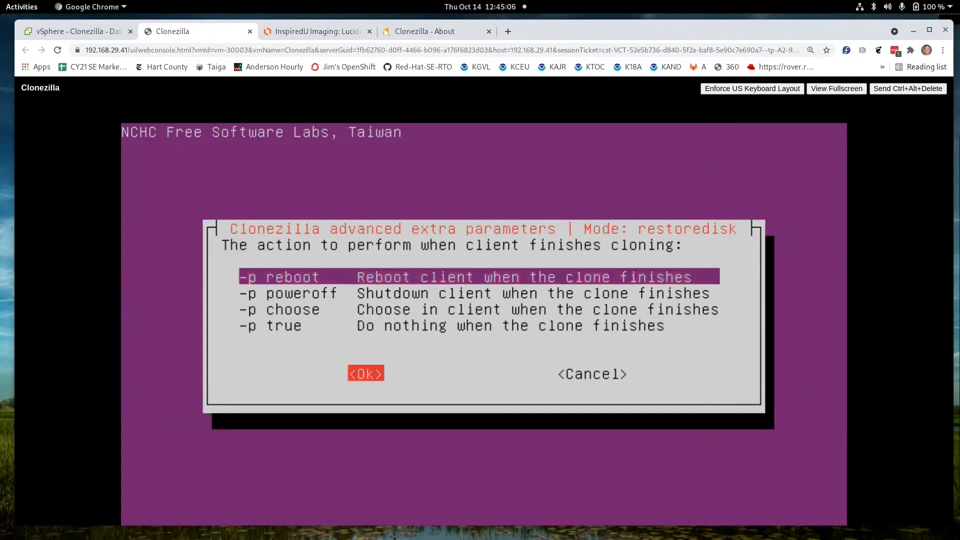
click(366, 374)
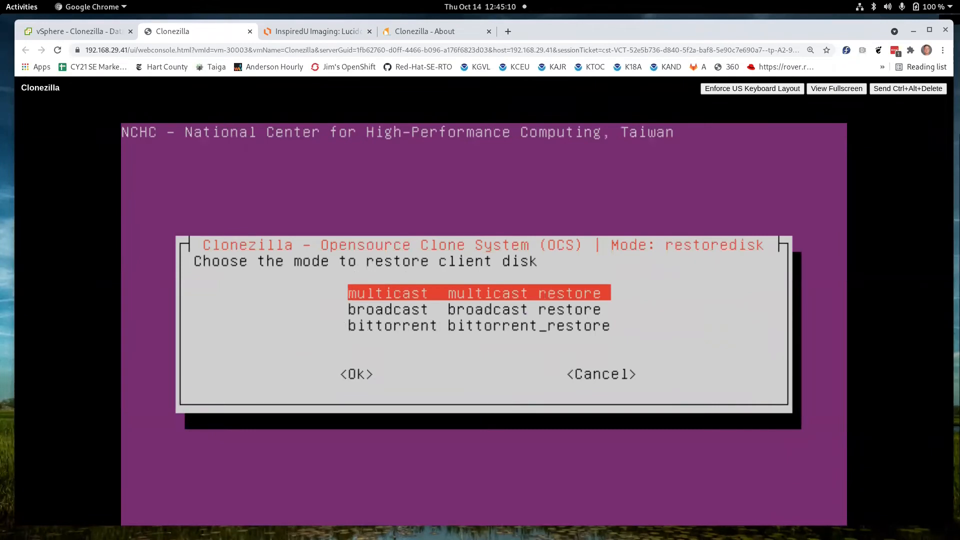
Step: Choose multicast restore with the clients-to-wait method
click(356, 374)
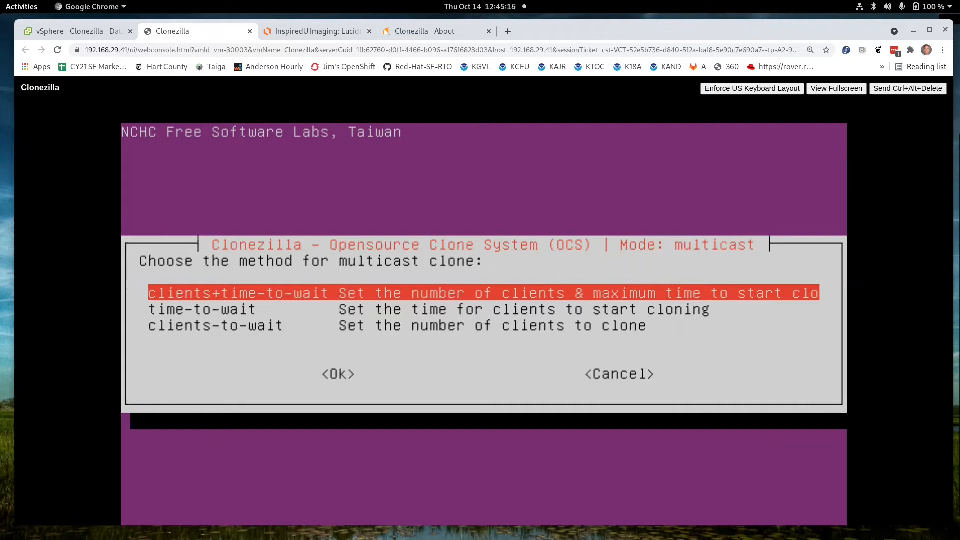
key(Down)
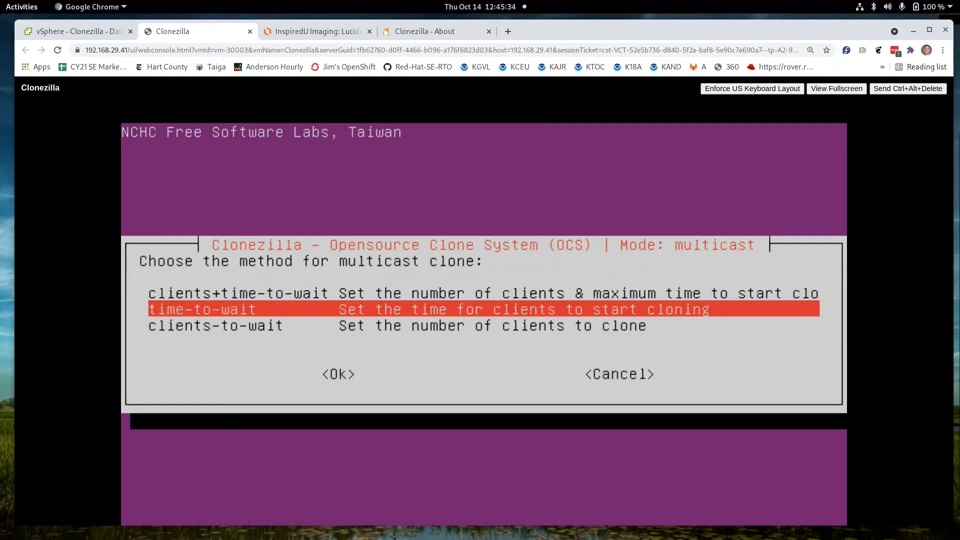
key(Down)
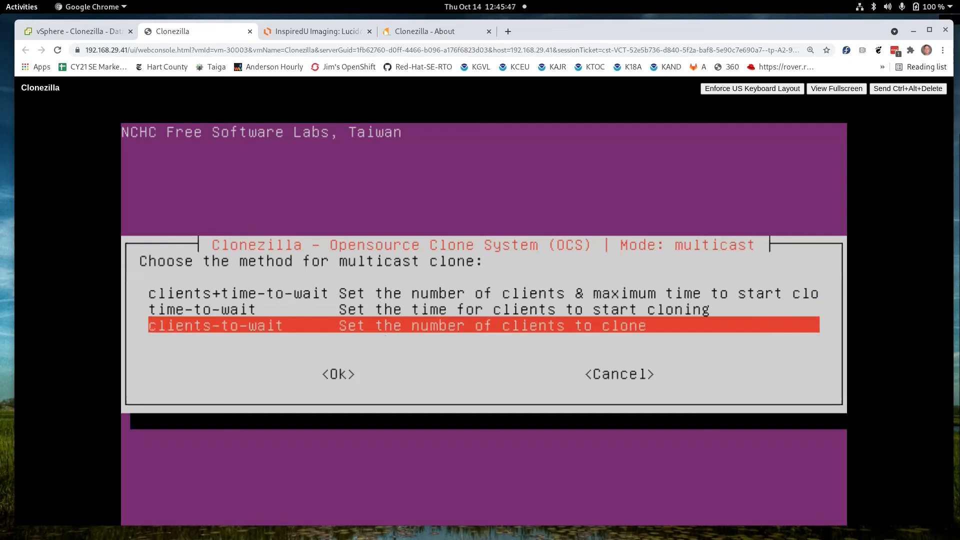
click(338, 374)
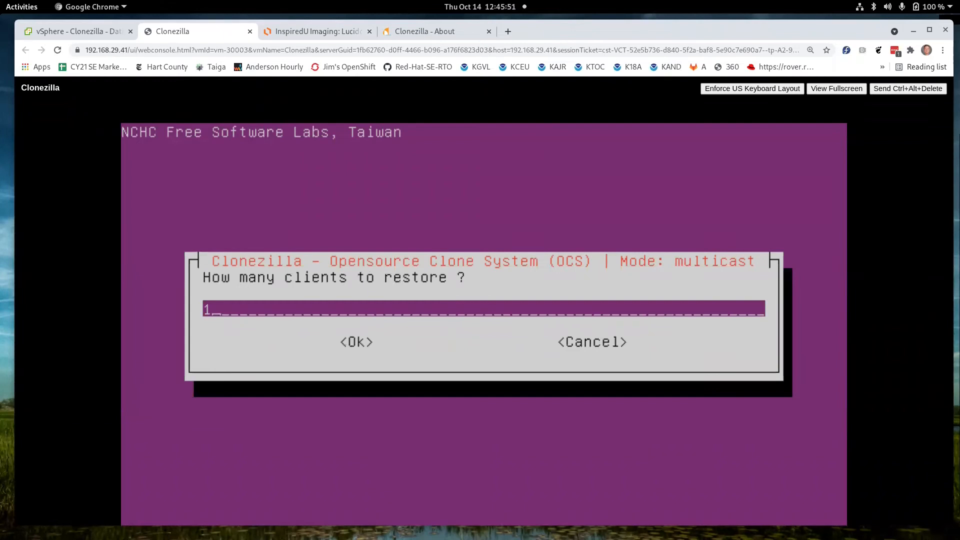
Step: Set the client count to 1 and start the multicast server waiting for clients
click(357, 341)
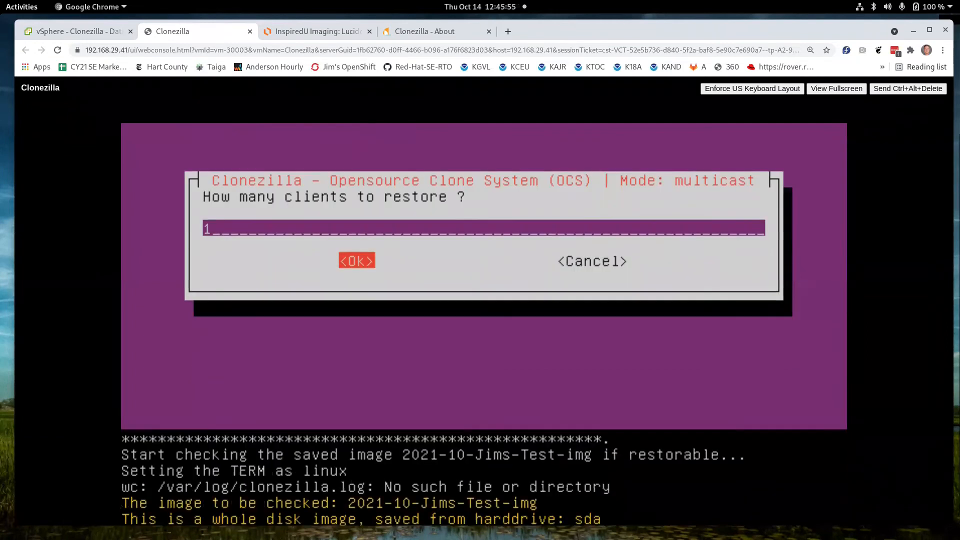
click(357, 261)
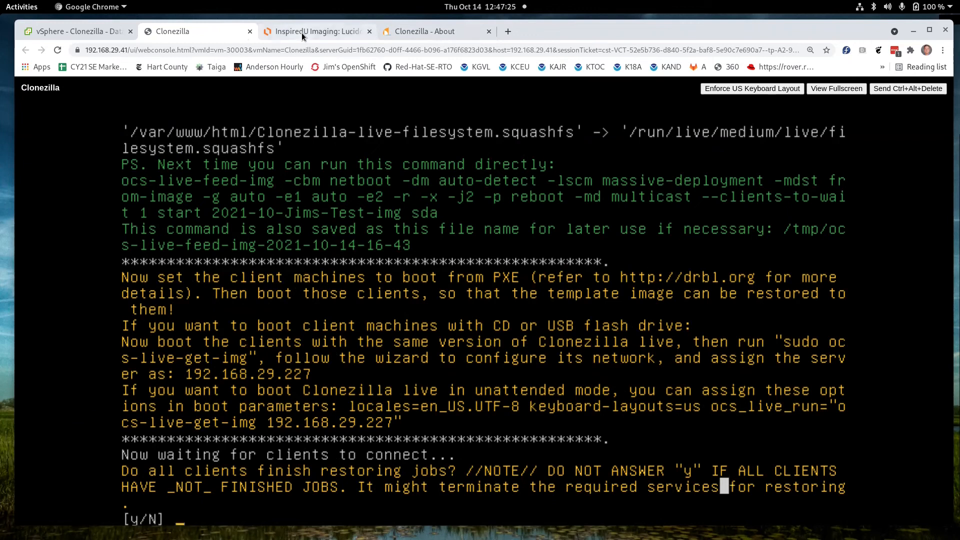
Step: Recap the server side of the workflow: TrueNAS storage appliance, Image Files note and control server drive
click(316, 31)
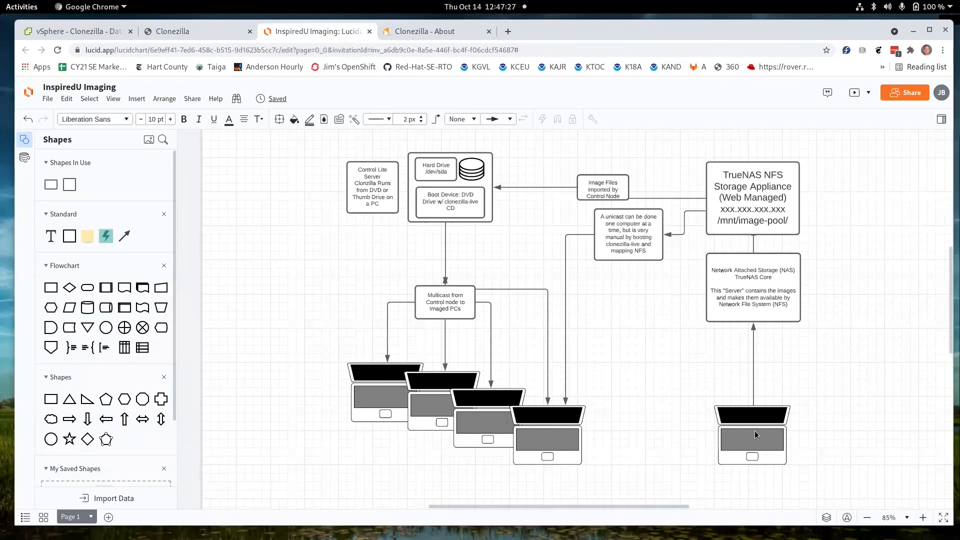
click(752, 198)
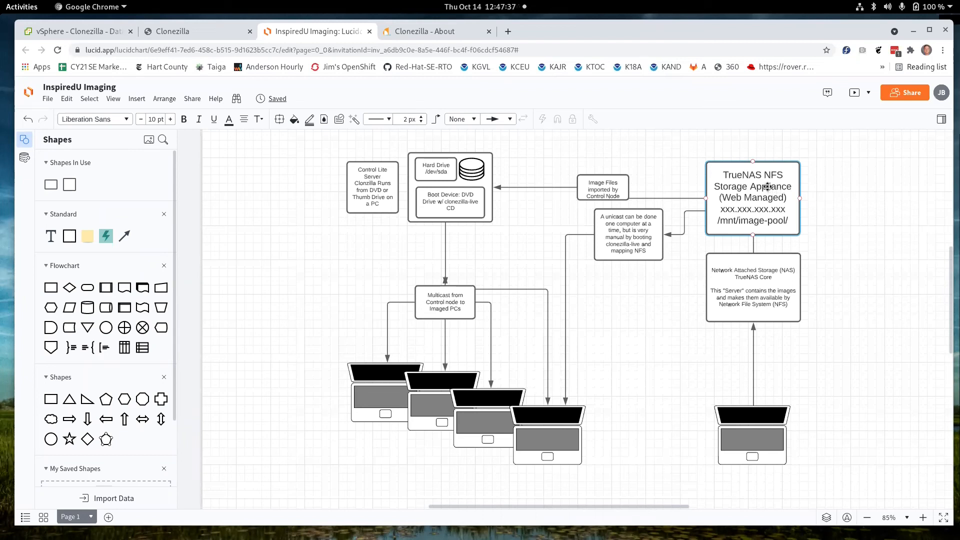
click(602, 189)
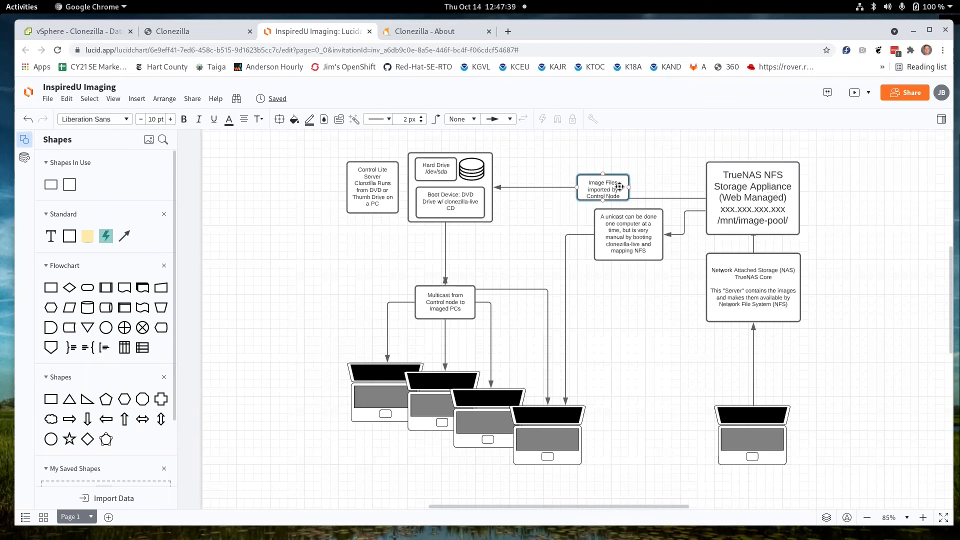
click(450, 187)
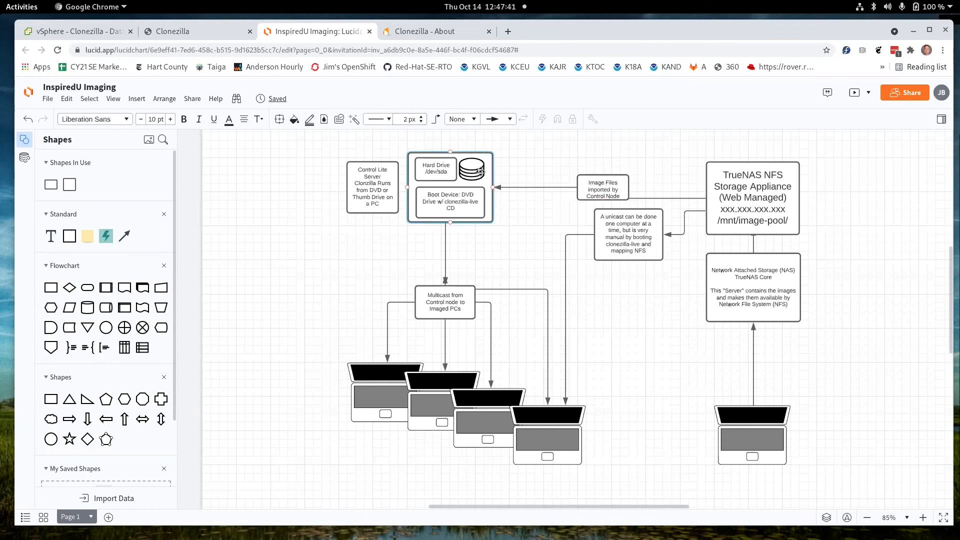
click(450, 202)
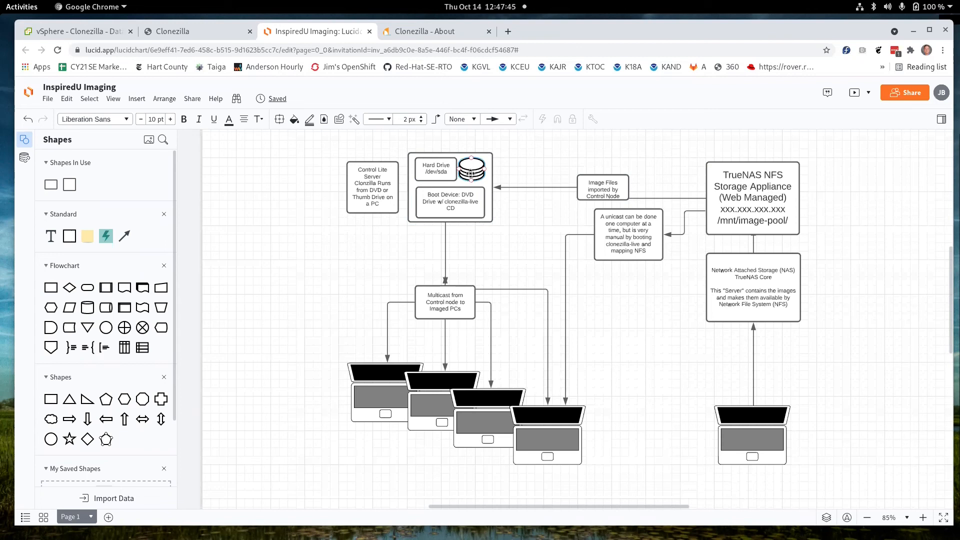
click(450, 202)
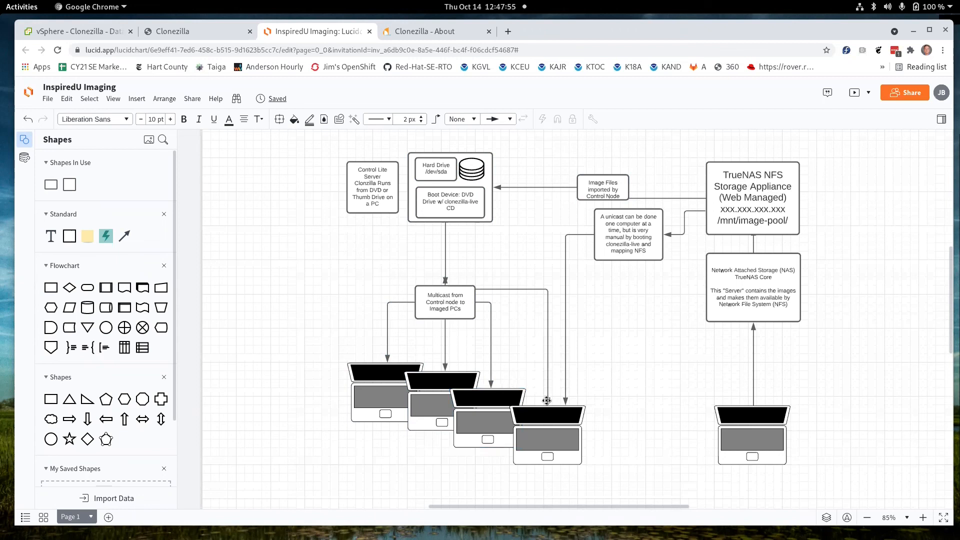
mouse_move(564, 429)
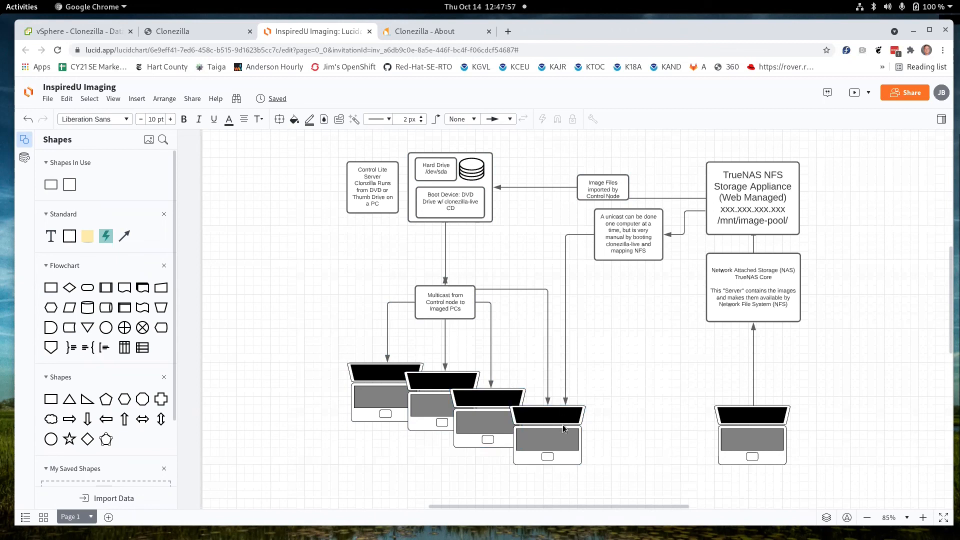
Step: Recap the unicast note's connector down to the last imaged laptop
click(564, 404)
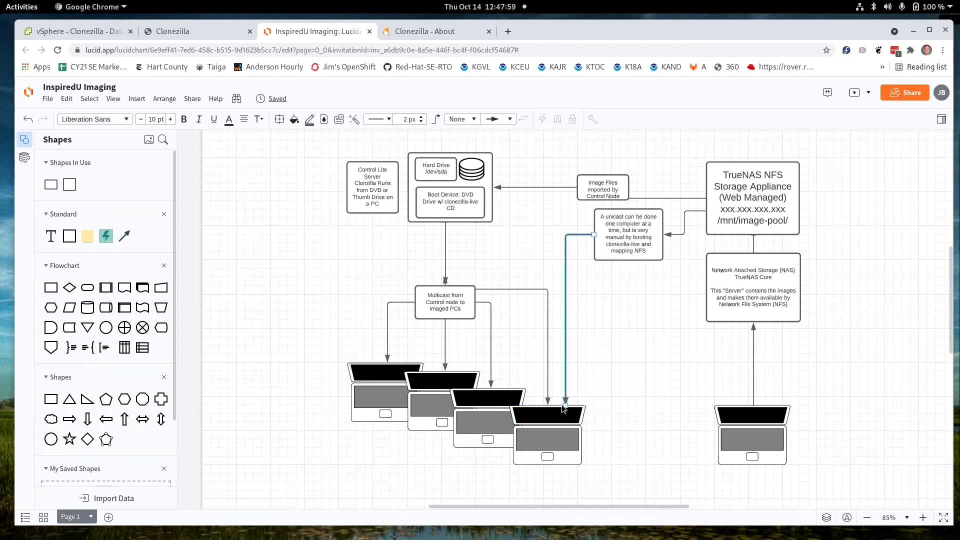
click(547, 433)
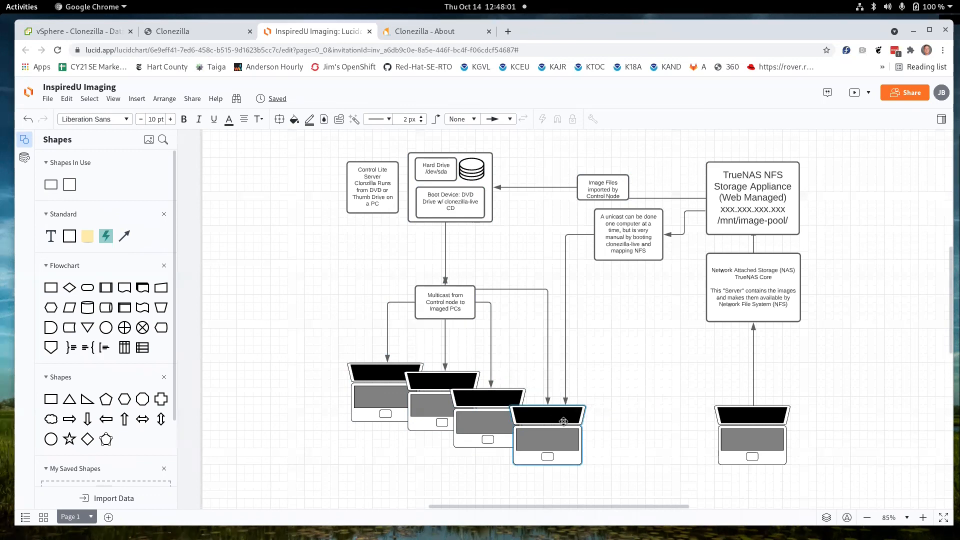
mouse_move(570, 426)
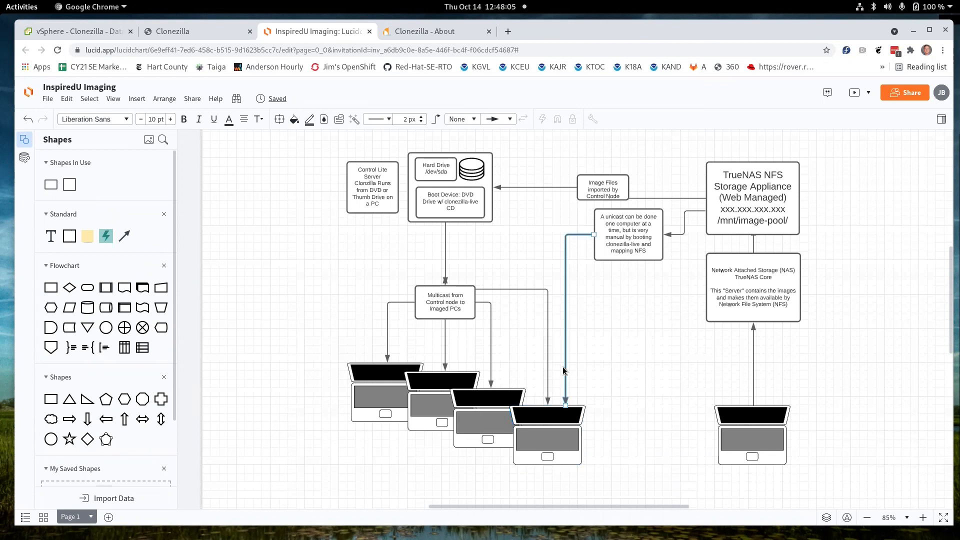
click(547, 435)
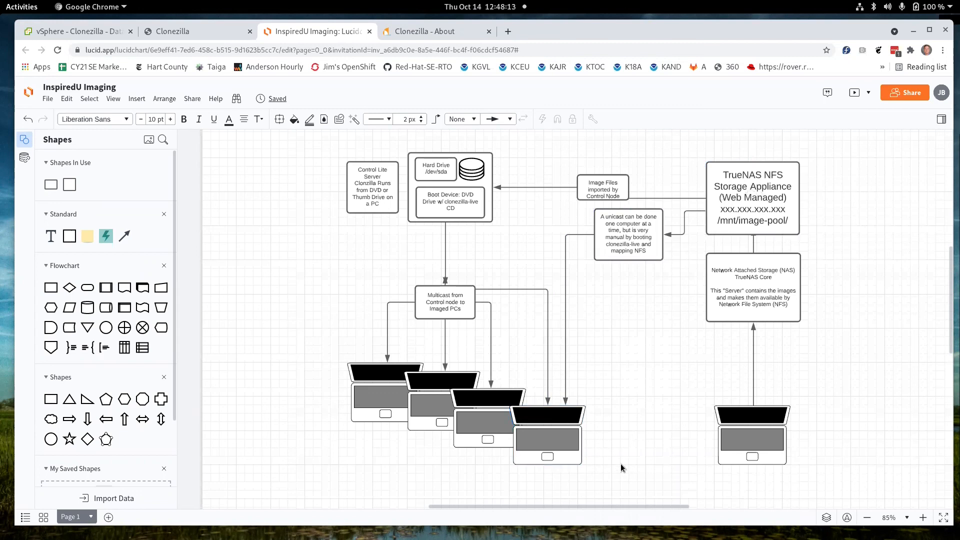
mouse_move(618, 307)
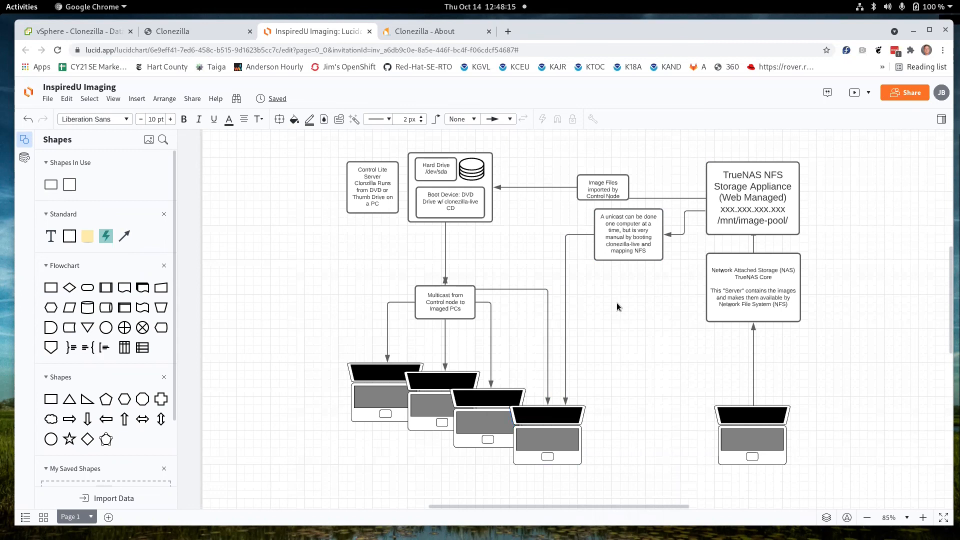